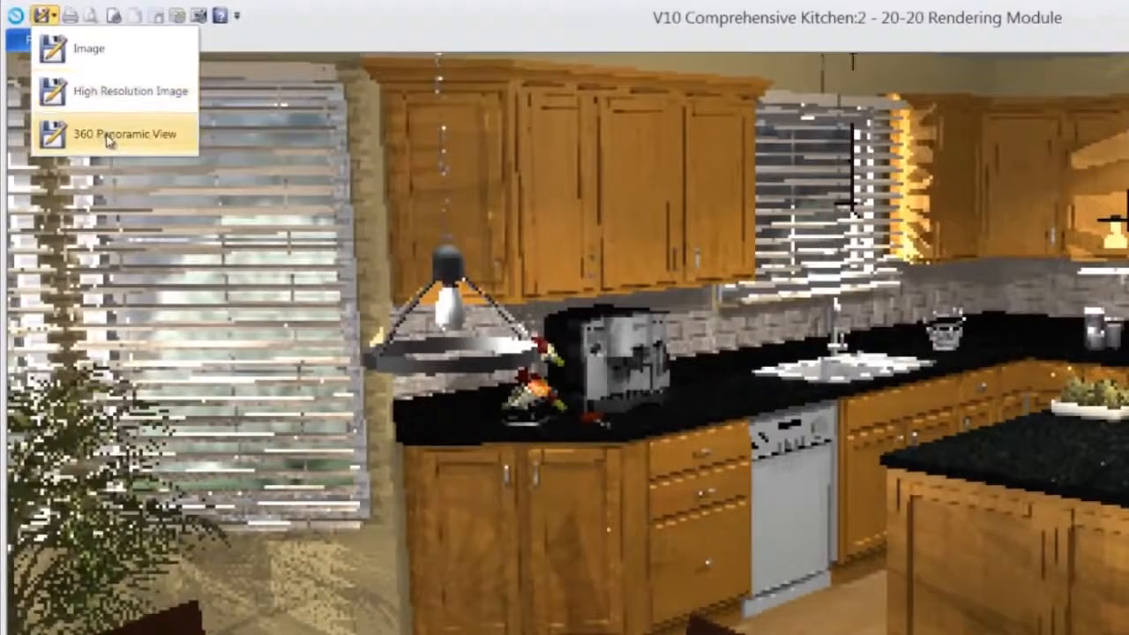
mouse_move(106, 133)
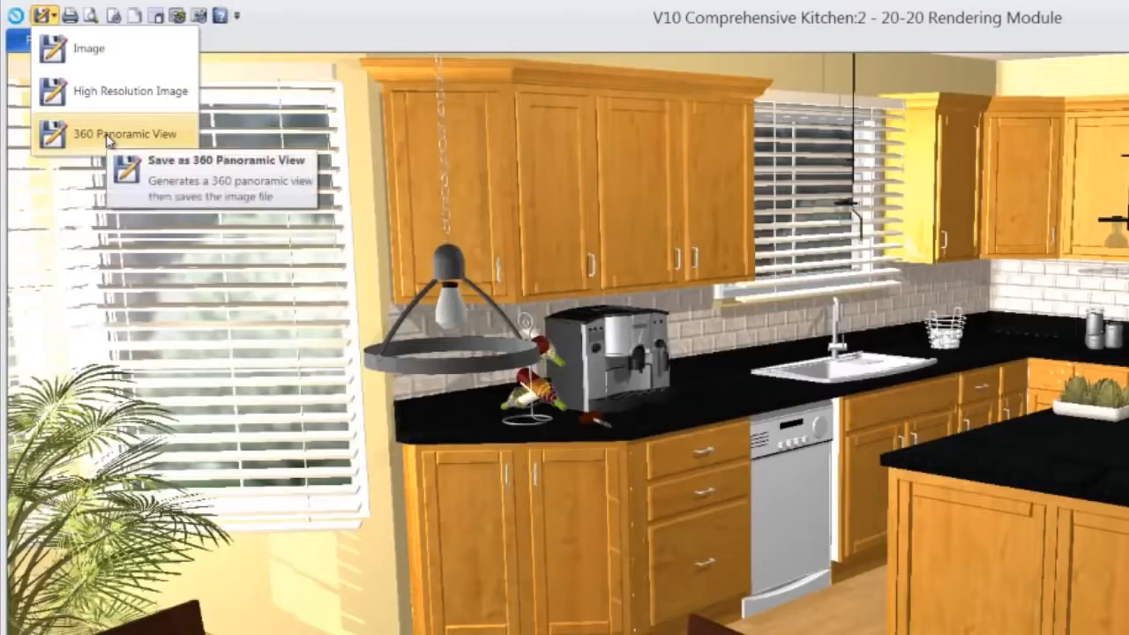
- Choose 360 Panoramic View from the Rendering Module's export dropdown
left_click(120, 132)
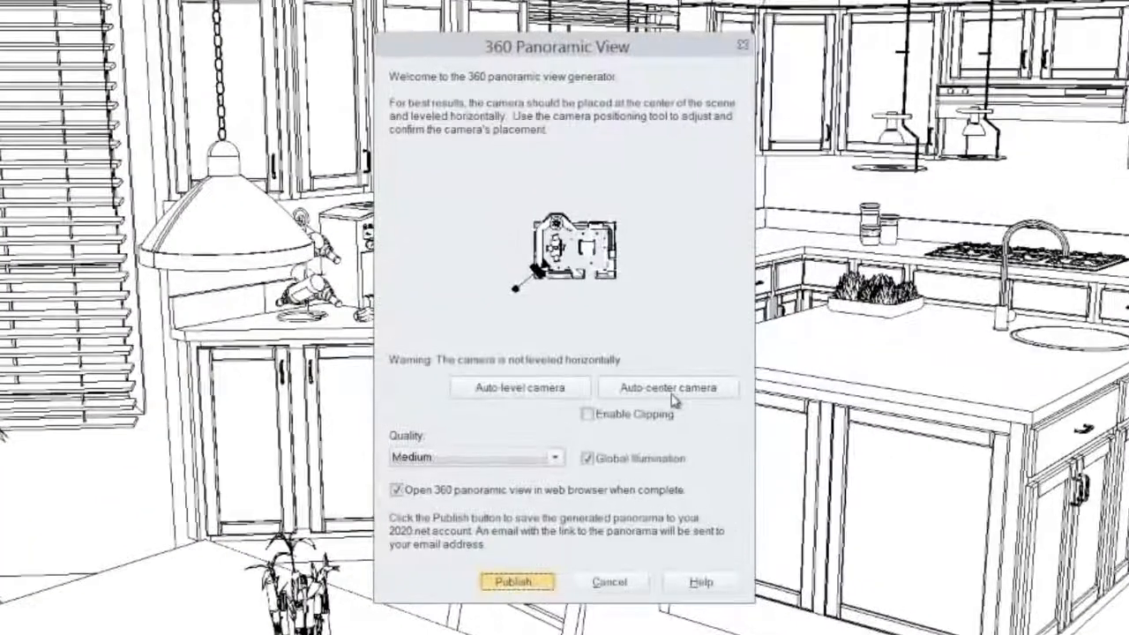
- Auto-center the camera, publish the panorama, and open its emailed link in the browser
left_click(668, 387)
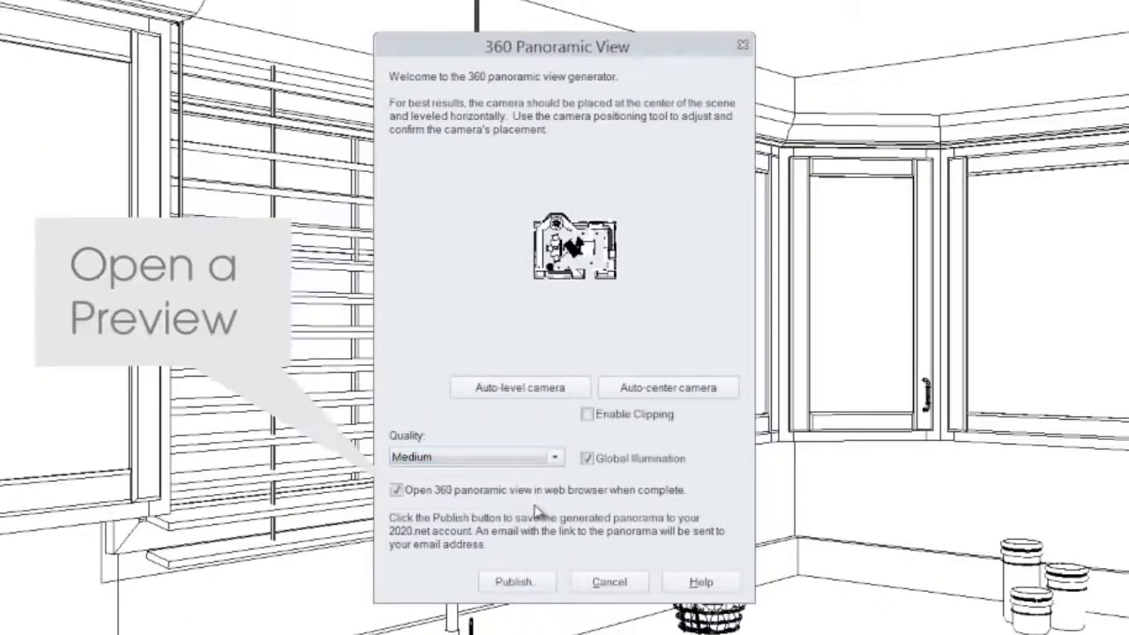
mouse_move(395, 500)
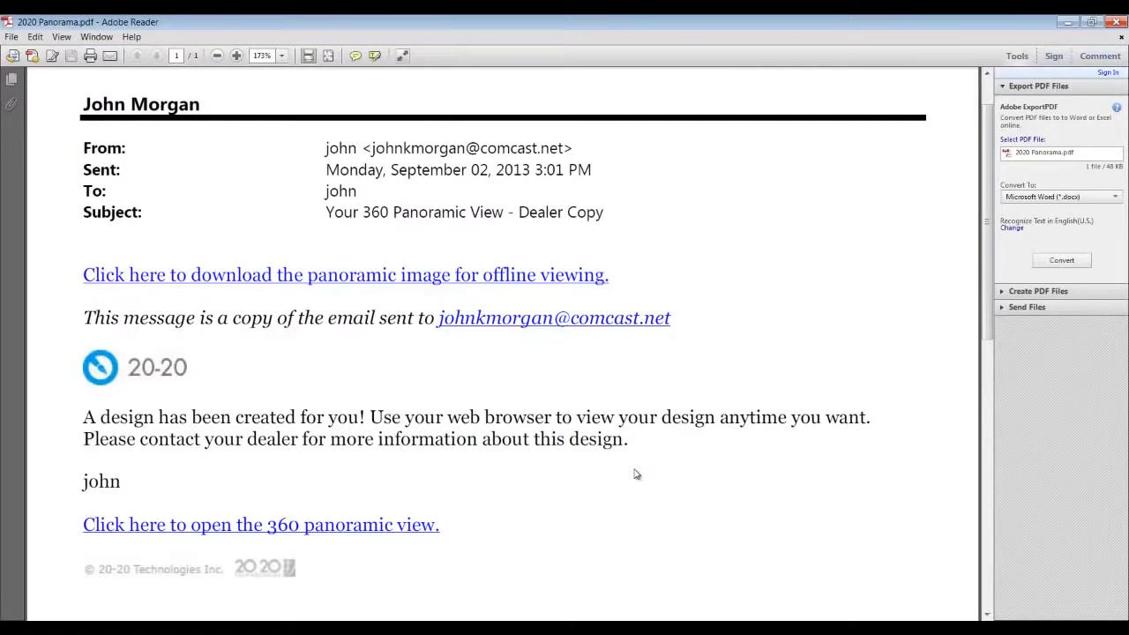
left_click(260, 524)
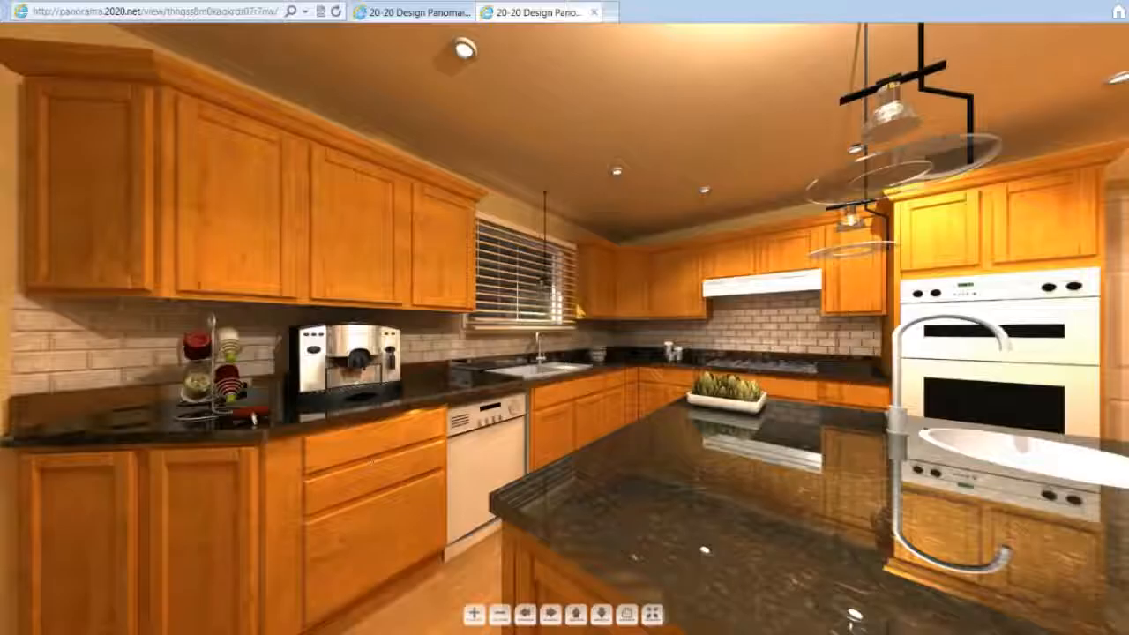